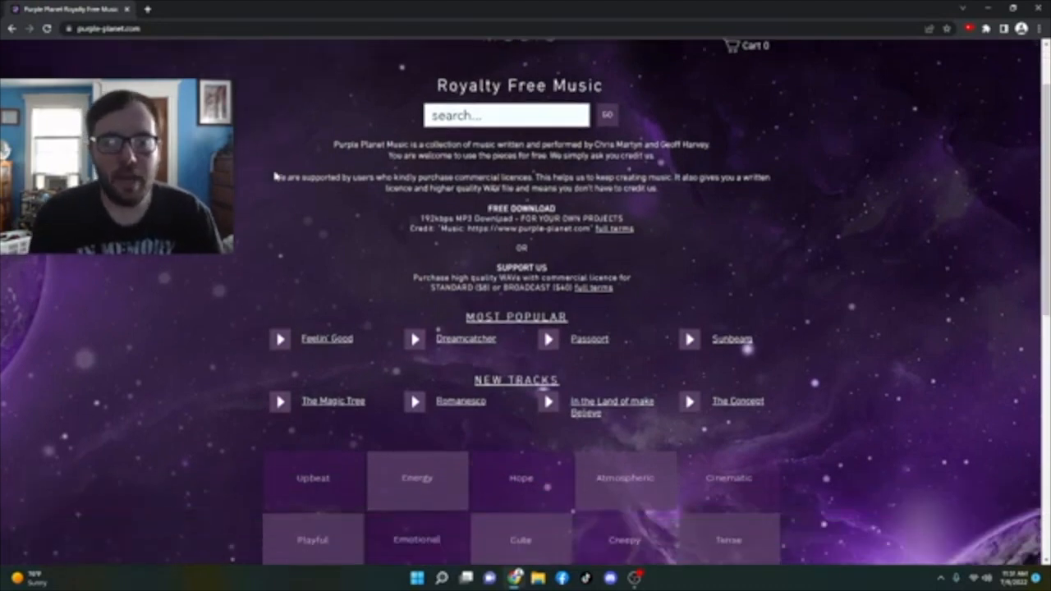
- Scroll the home page down past New Tracks to the mood category tiles
scroll("down", 3)
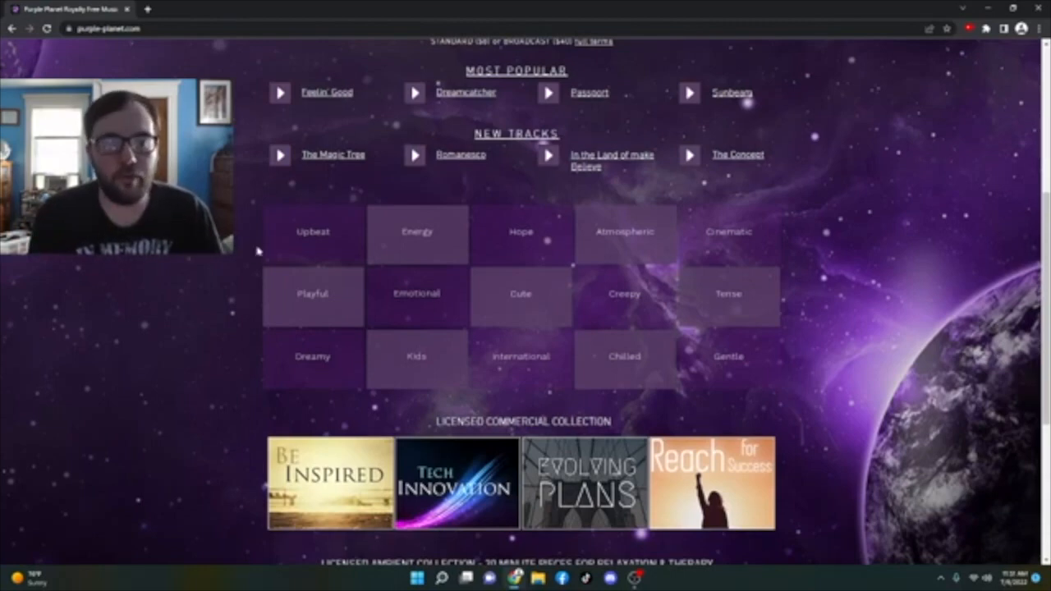
scroll("down", 3)
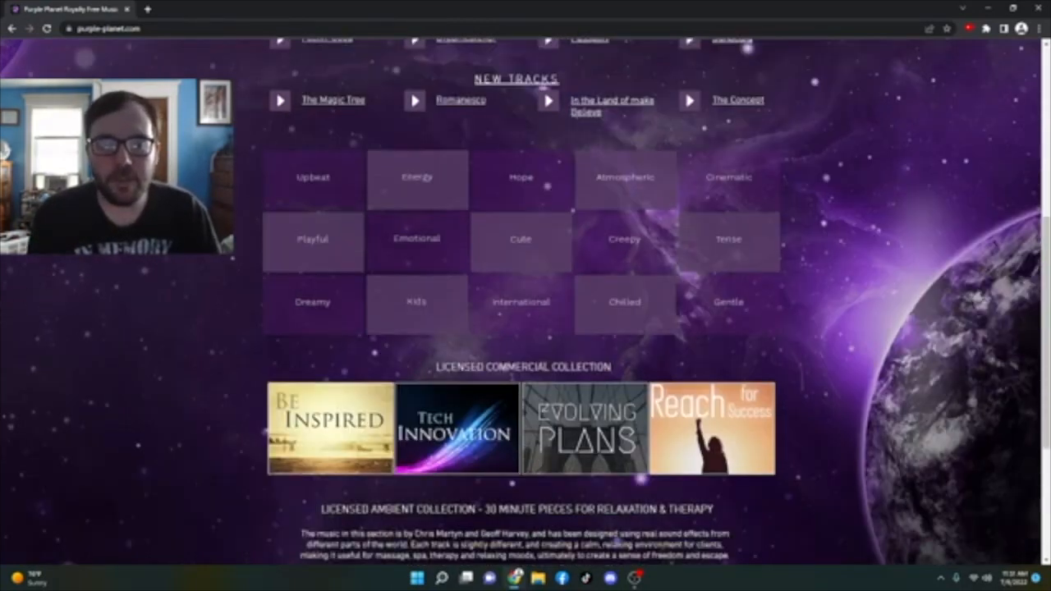
mouse_move(821, 177)
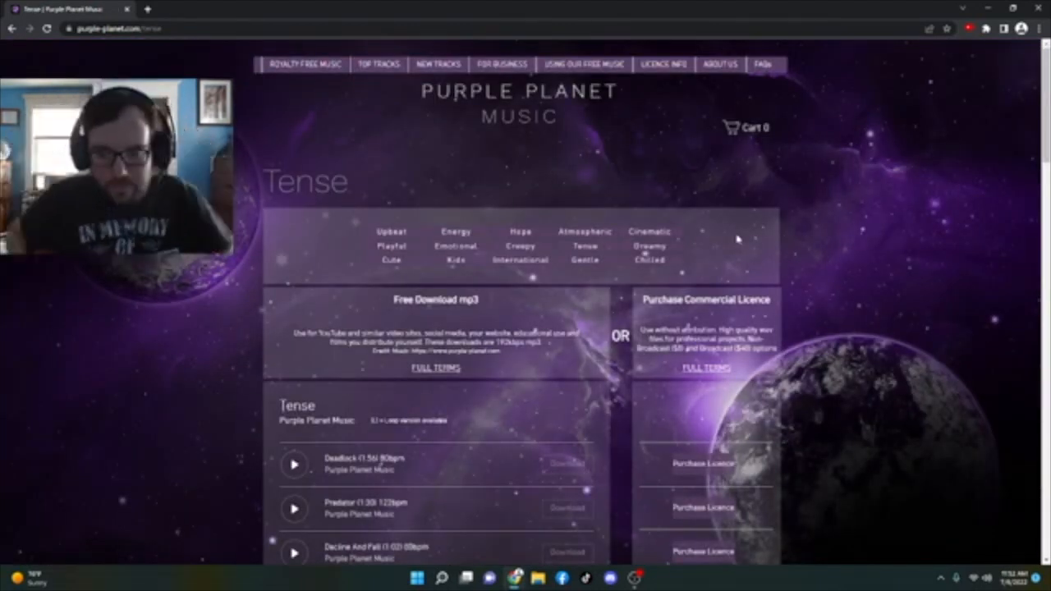
- Browse the Tense track list and preview the Contamination track
scroll("down", 3)
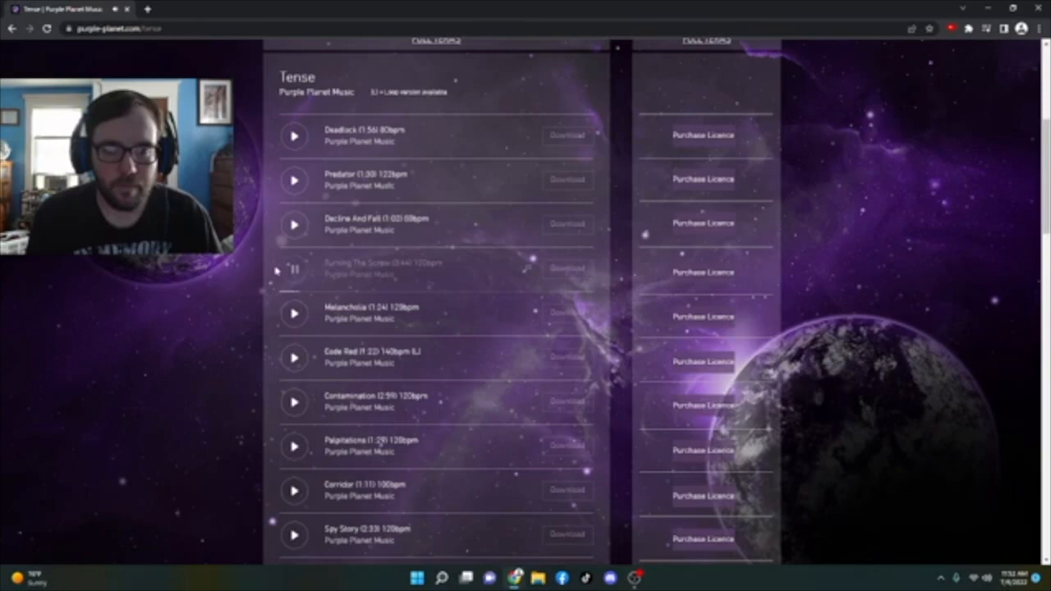
scroll("down", 3)
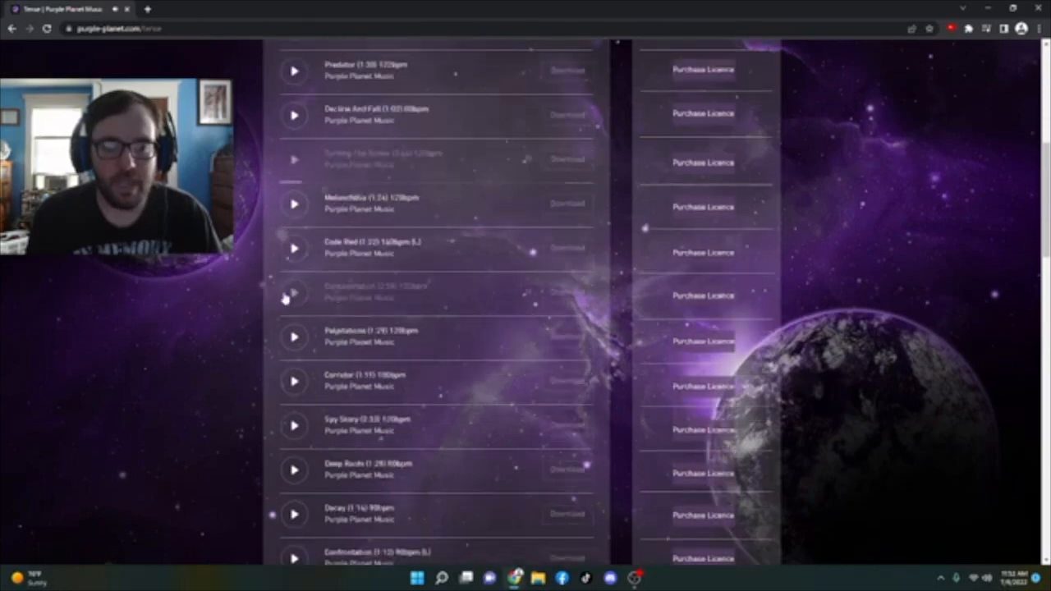
left_click(294, 292)
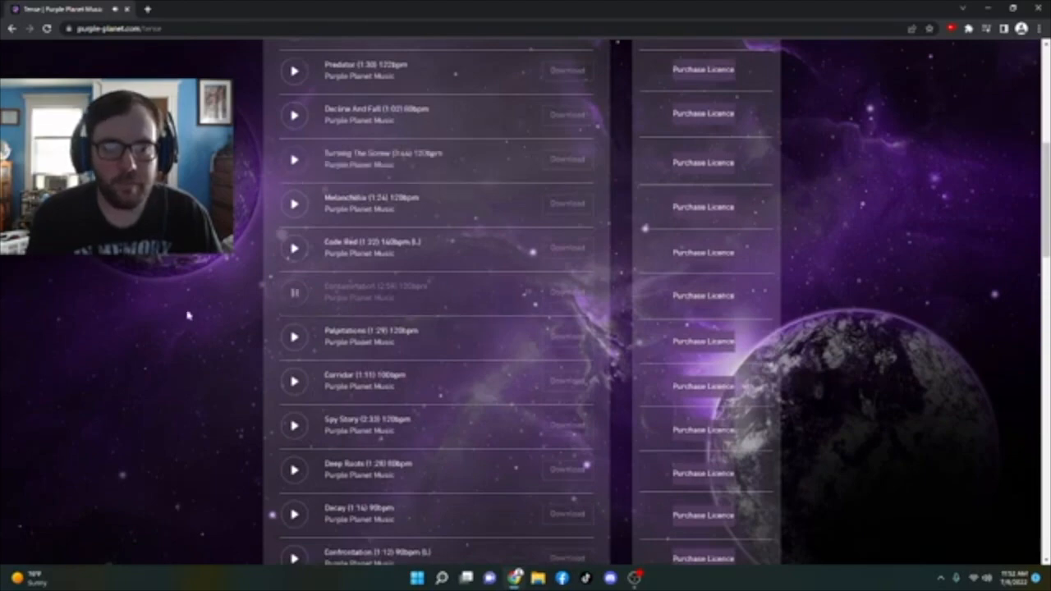
scroll("down", 3)
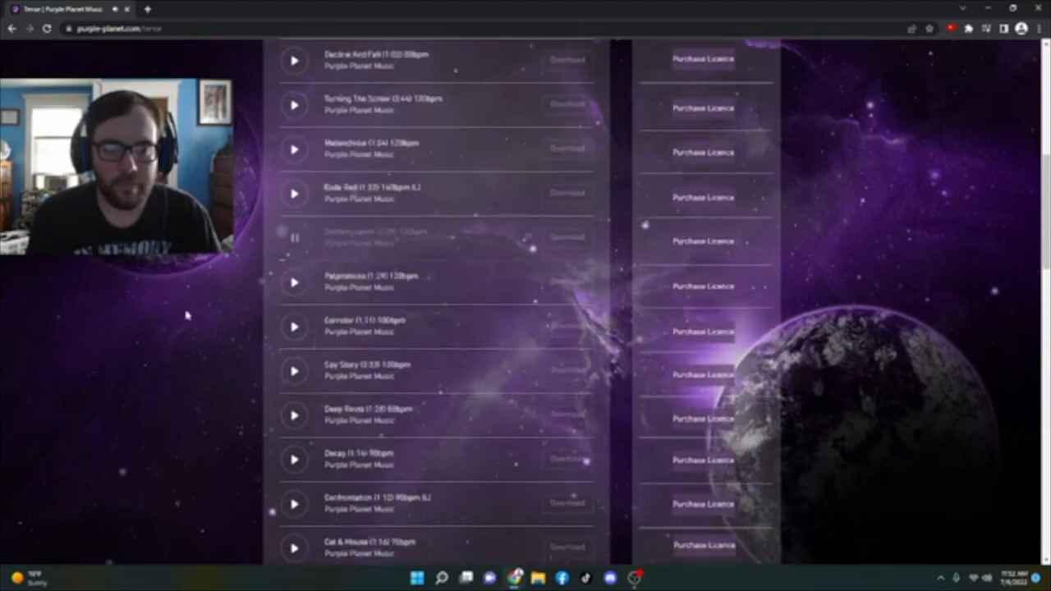
scroll("down", 3)
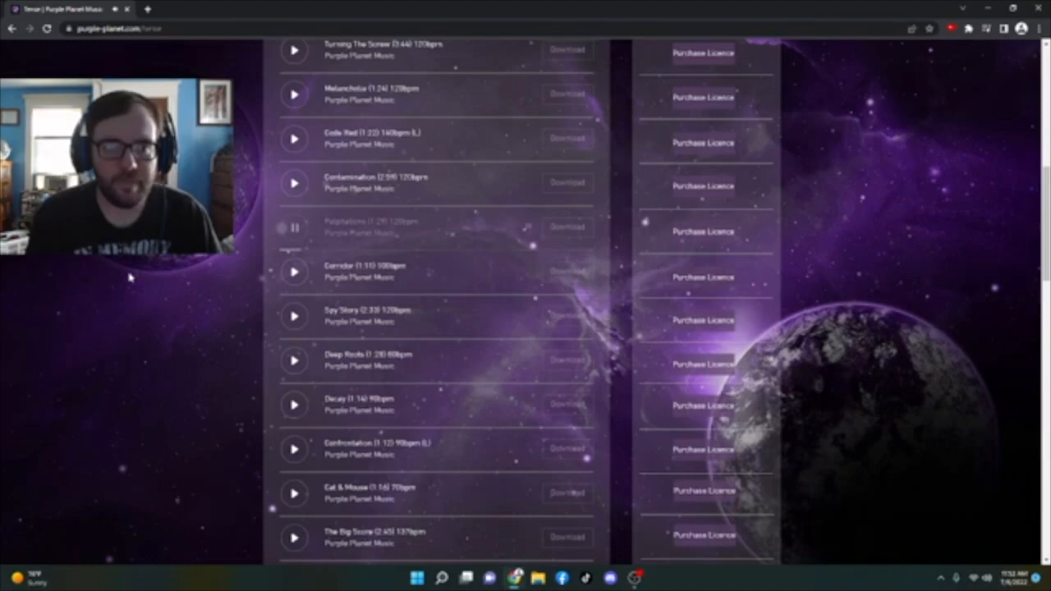
mouse_move(286, 243)
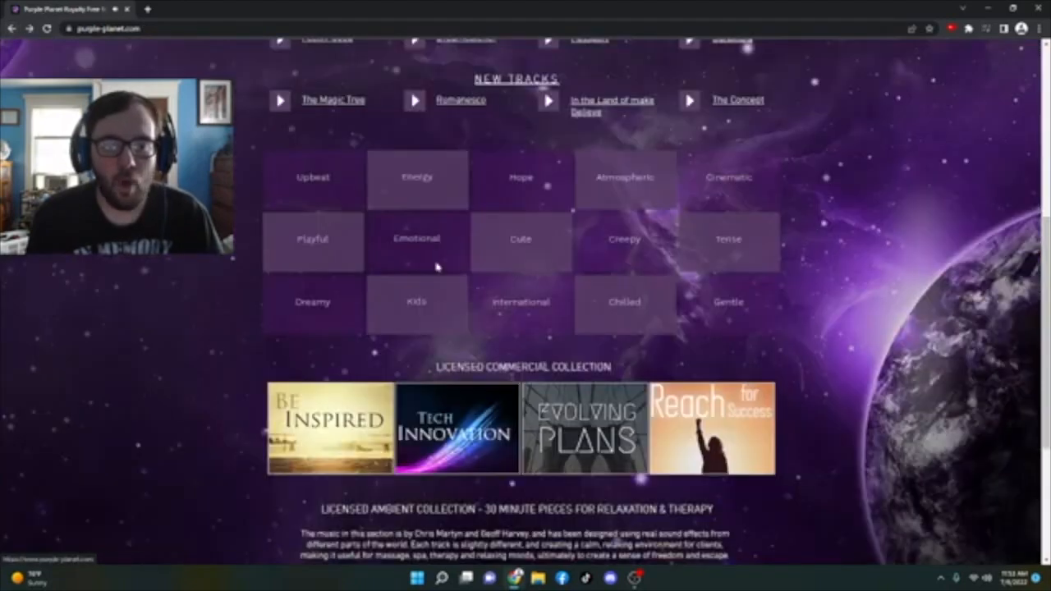
- Preview Feelin' Good in the Upbeat category, then return to the mood categories
left_click(312, 177)
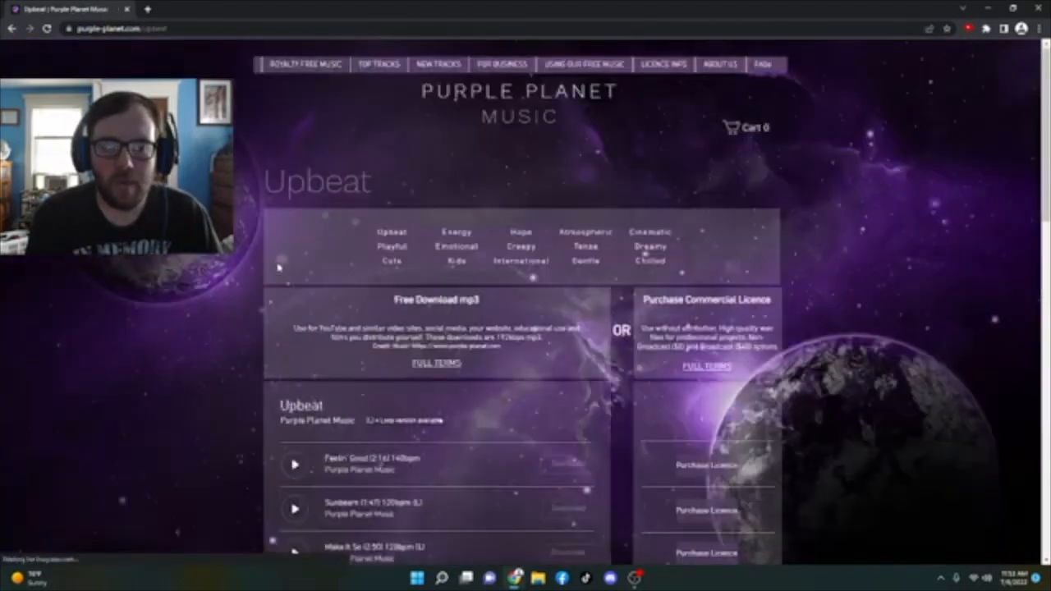
scroll("down", 3)
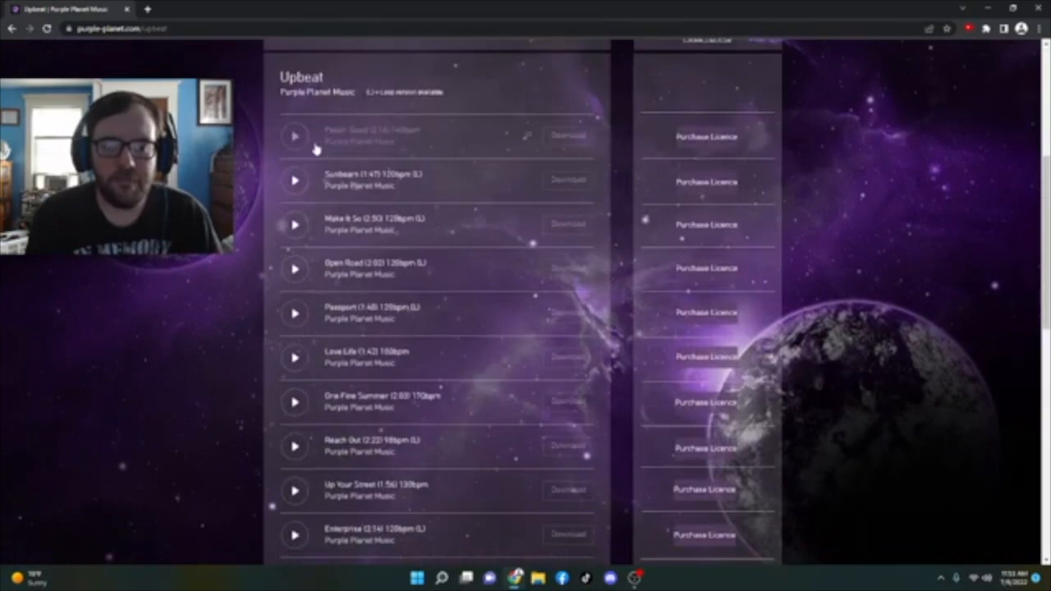
left_click(294, 136)
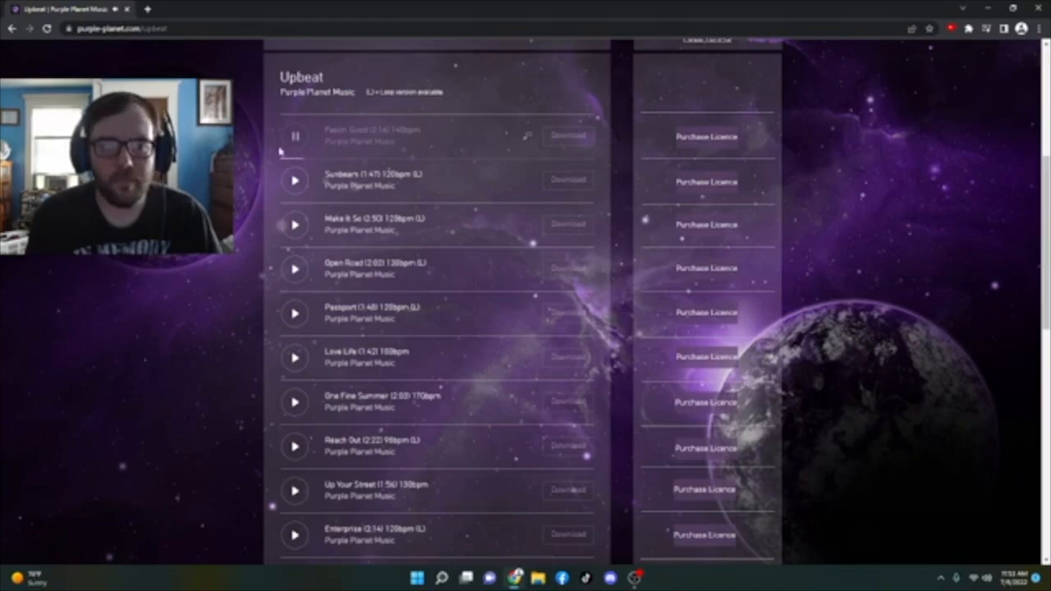
left_click(12, 28)
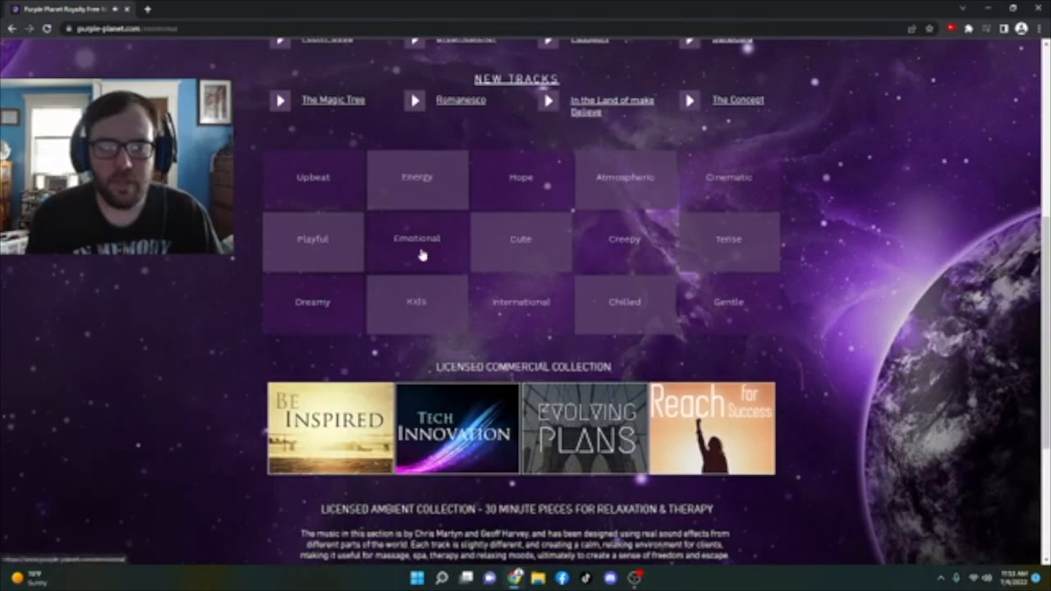
- Open the Emotional mood category from the home page tiles
left_click(417, 240)
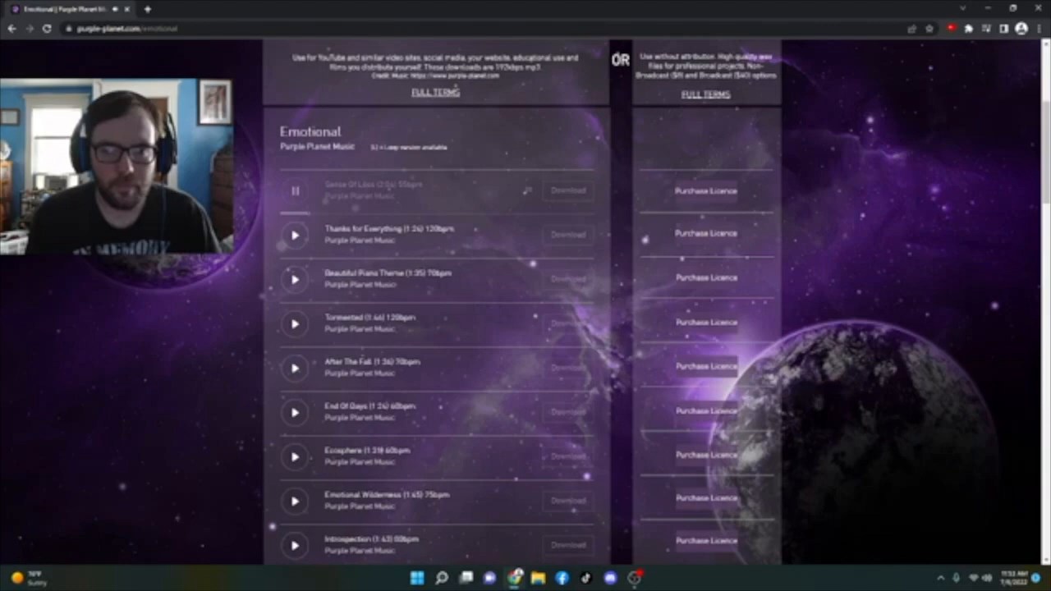
mouse_move(252, 202)
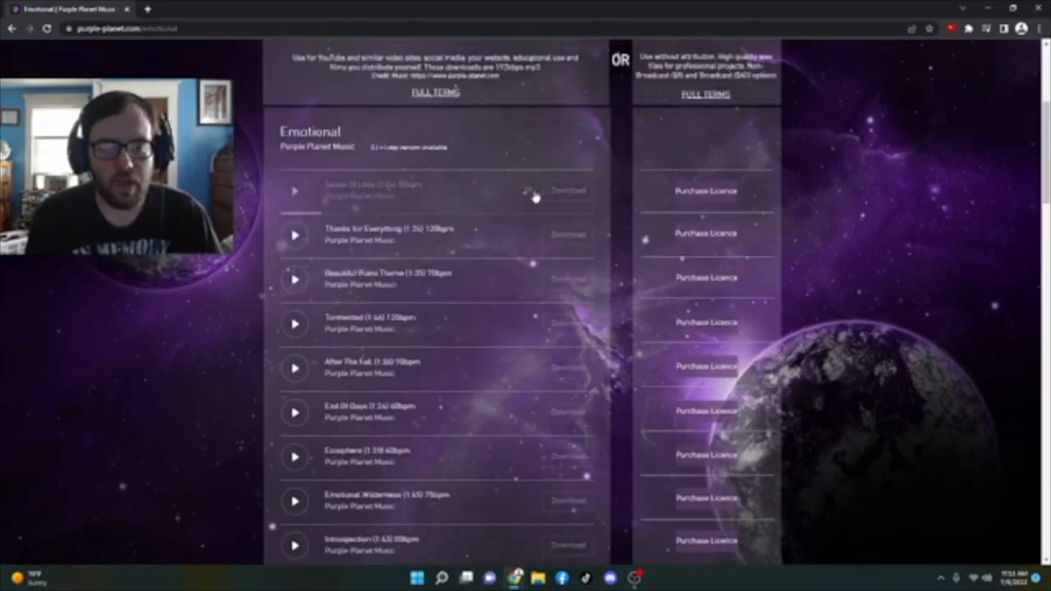
mouse_move(568, 190)
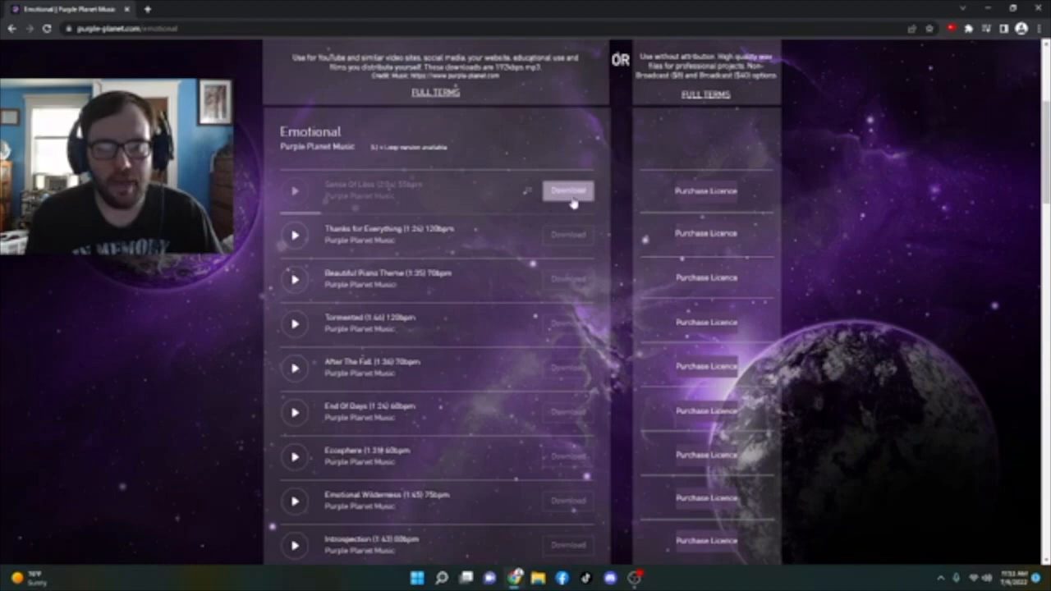
mouse_move(562, 204)
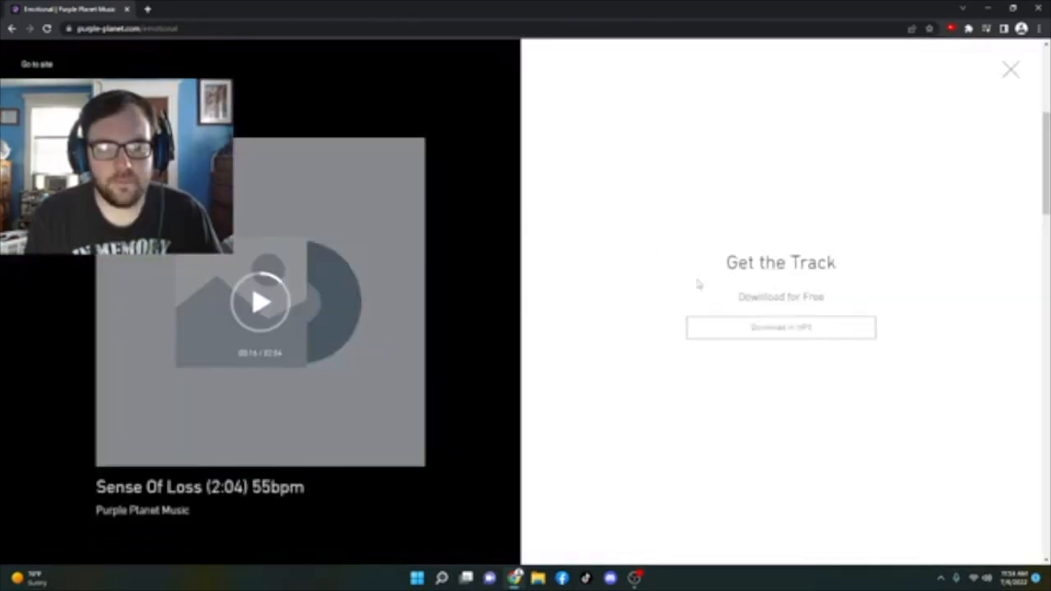
- Download Sense Of Loss in MP3 and open the file from Chrome's download bar
left_click(780, 332)
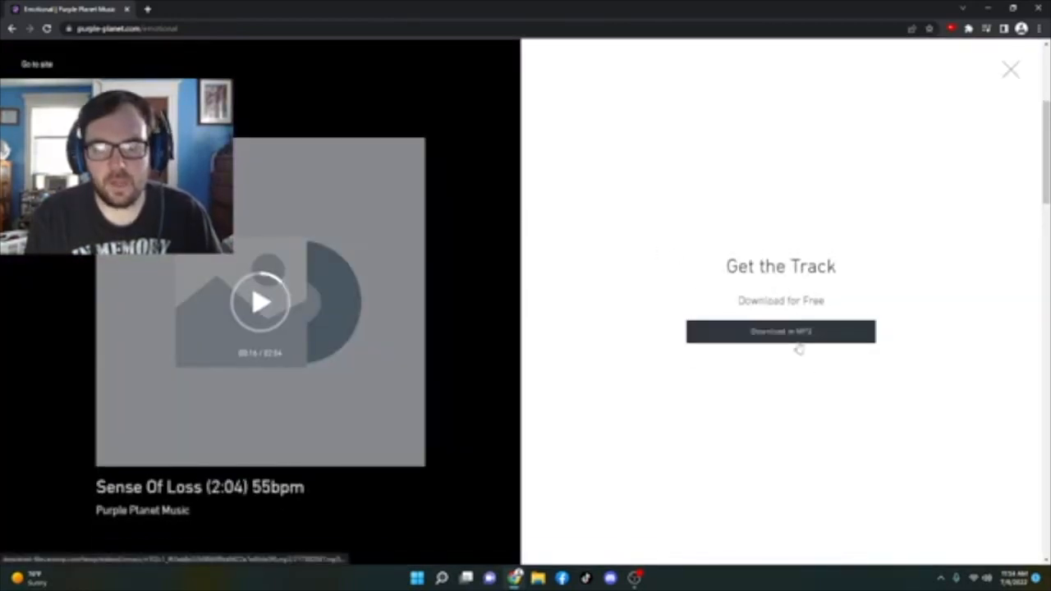
left_click(780, 331)
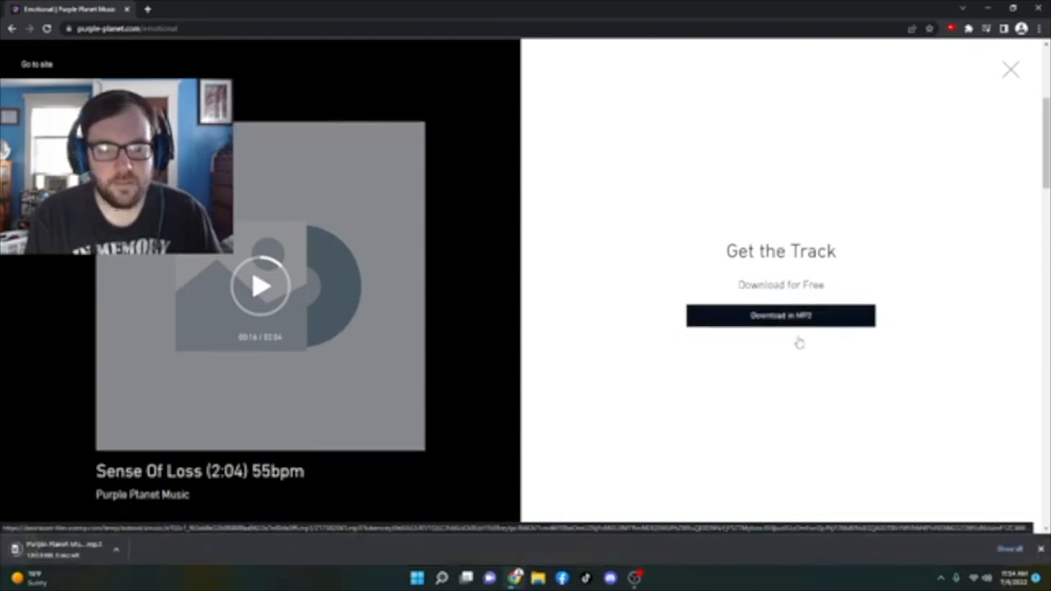
left_click(780, 316)
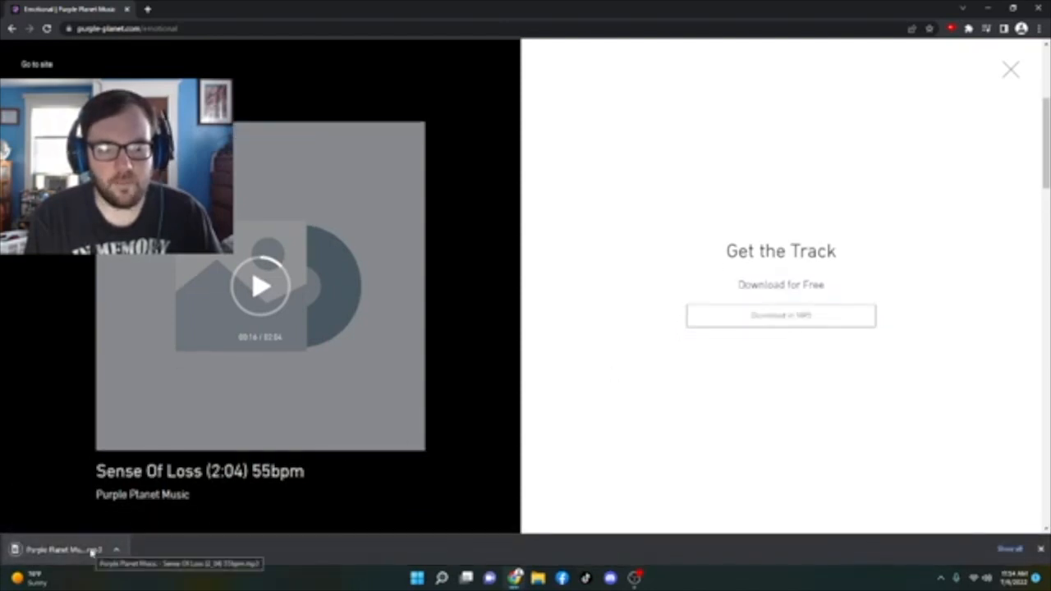